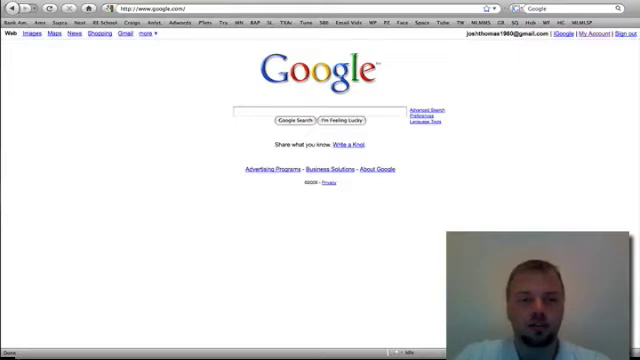
pyautogui.moveTo(140, 57)
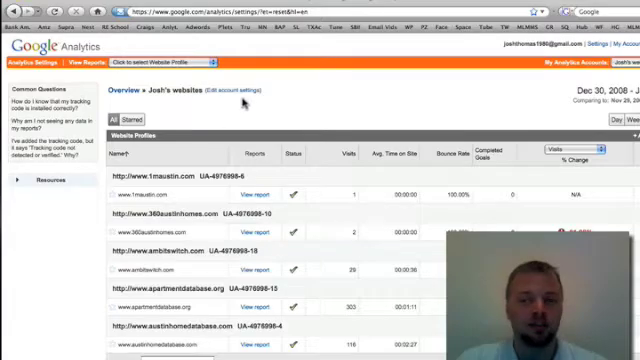
pyautogui.click(160, 61)
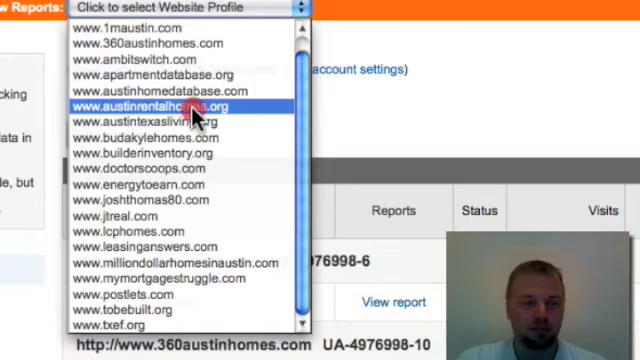
pyautogui.click(150, 106)
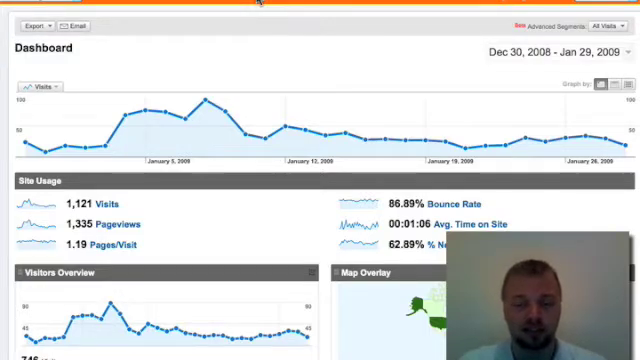
pyautogui.moveTo(157, 32)
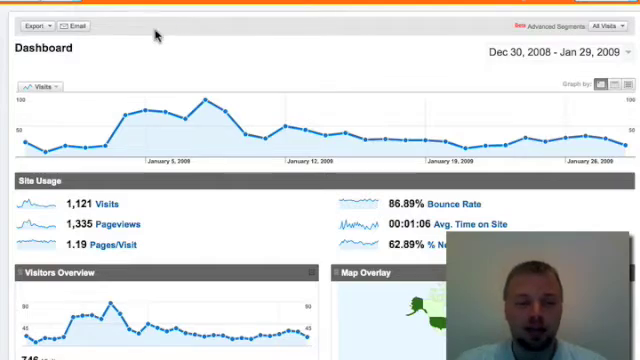
pyautogui.moveTo(24, 112)
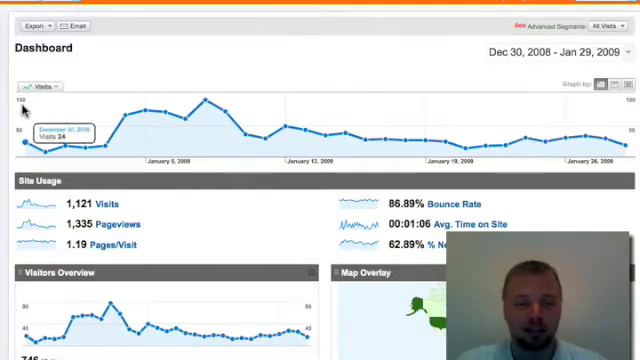
pyautogui.moveTo(313, 85)
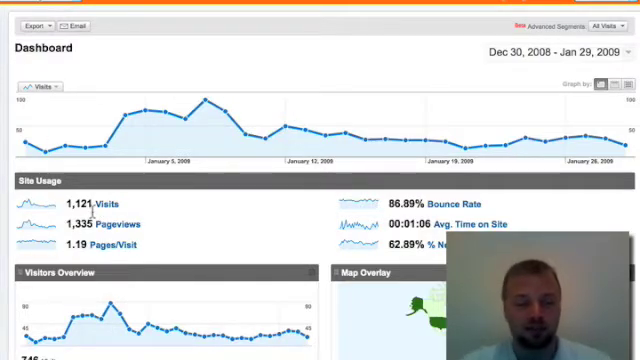
pyautogui.scroll(-3)
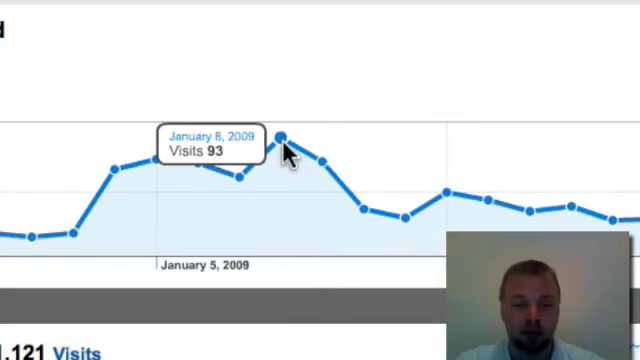
pyautogui.moveTo(147, 160)
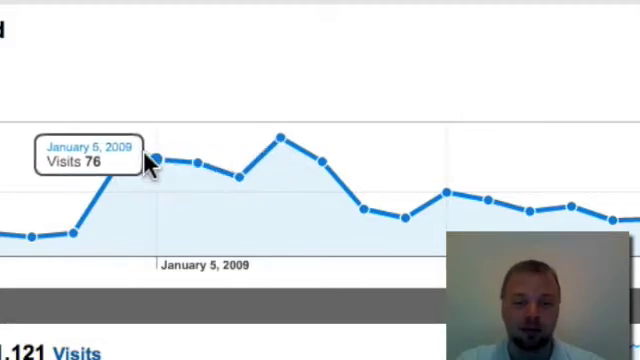
pyautogui.moveTo(375, 165)
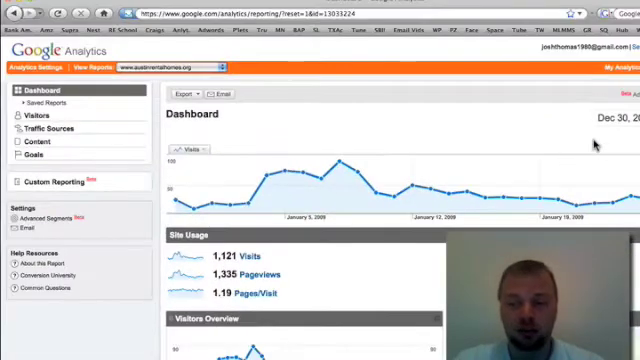
pyautogui.moveTo(162, 189)
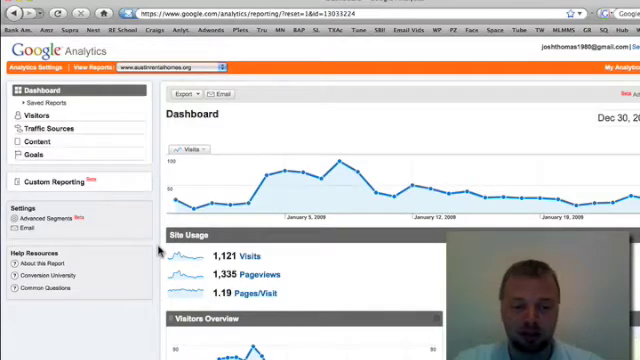
pyautogui.scroll(-3)
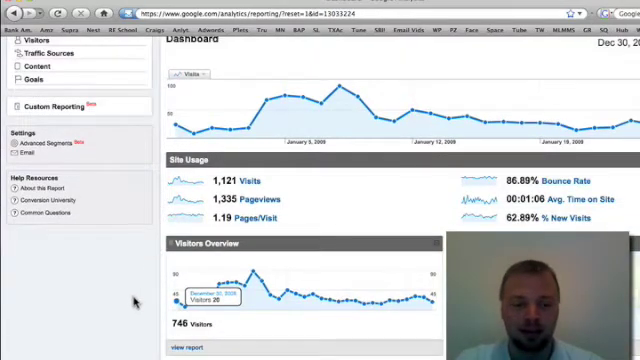
pyautogui.scroll(-3)
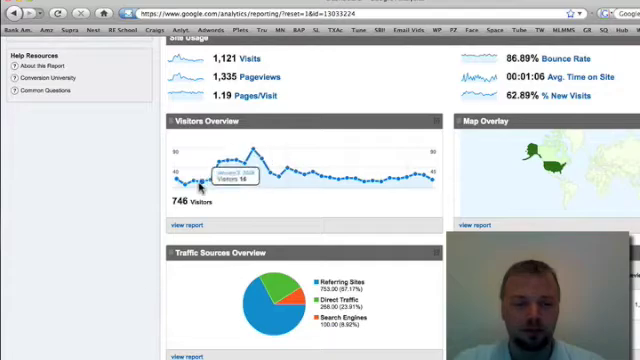
pyautogui.scroll(3)
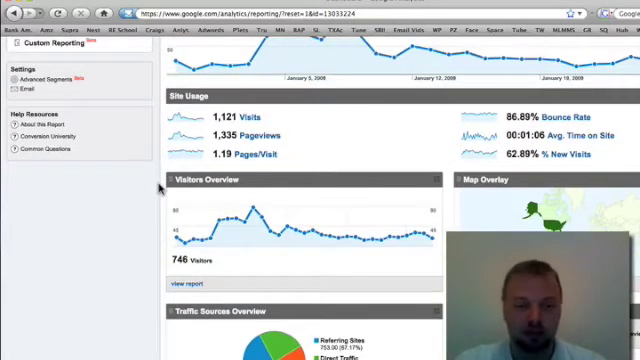
pyautogui.click(30, 38)
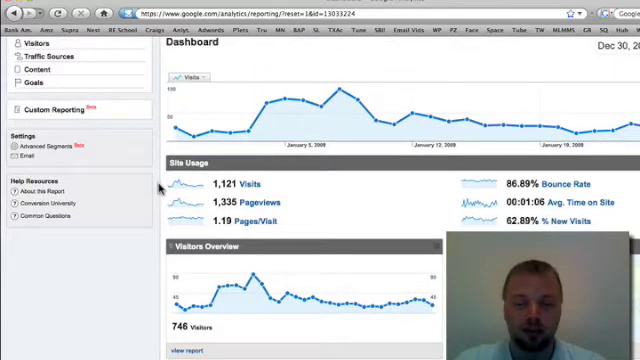
pyautogui.moveTo(432, 119)
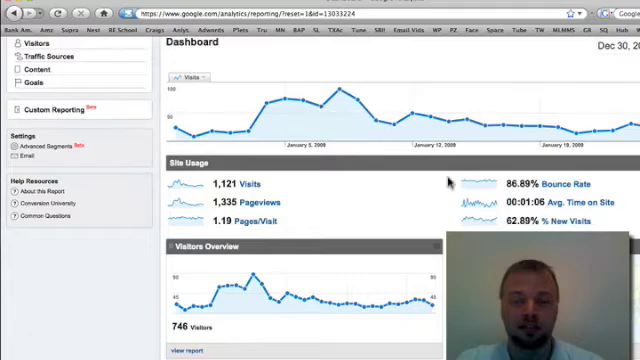
pyautogui.scroll(-3)
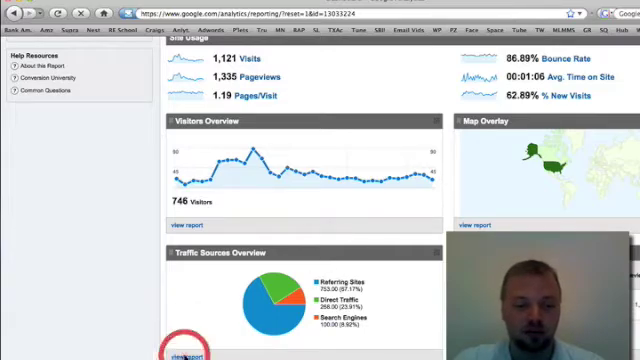
# Open the Traffic Sources Overview with direct, referring and search engine shares and top sources.
pyautogui.click(183, 355)
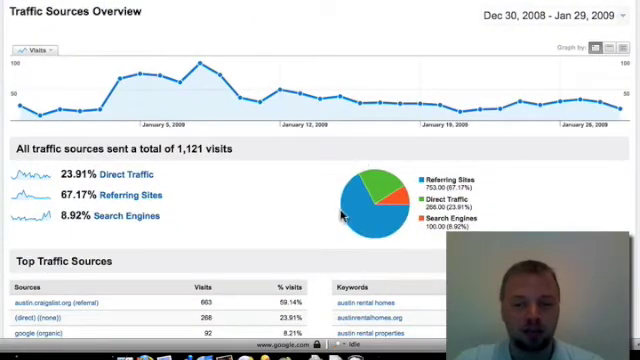
pyautogui.click(378, 205)
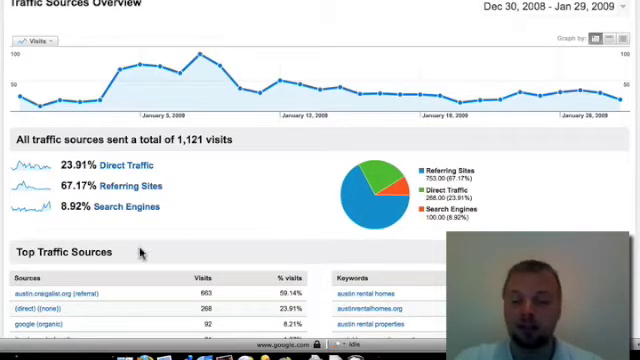
pyautogui.moveTo(10, 260)
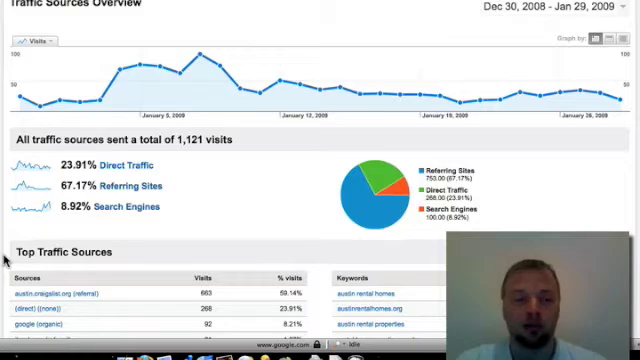
pyautogui.scroll(-3)
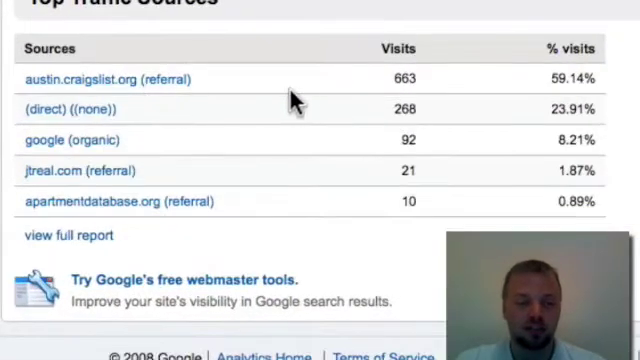
pyautogui.moveTo(288, 80)
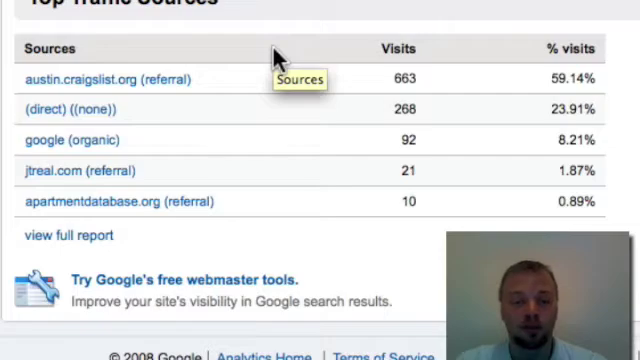
pyautogui.moveTo(232, 90)
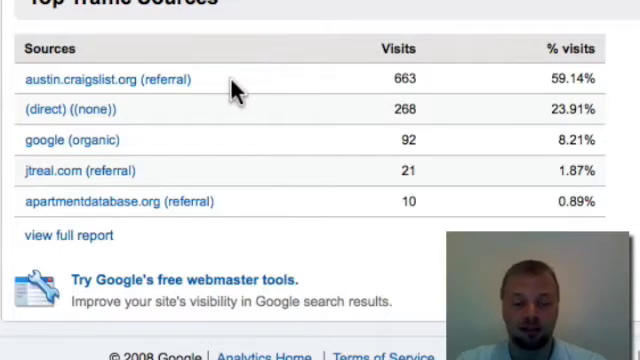
pyautogui.moveTo(195, 135)
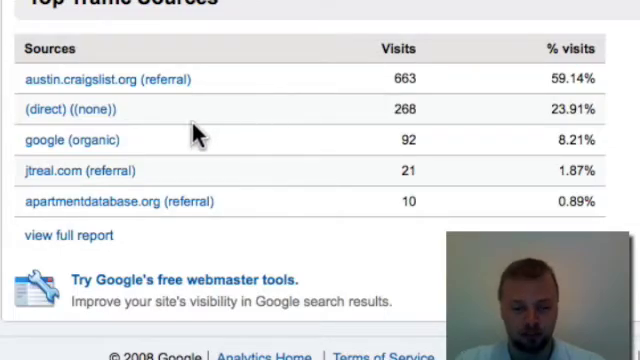
pyautogui.moveTo(125, 155)
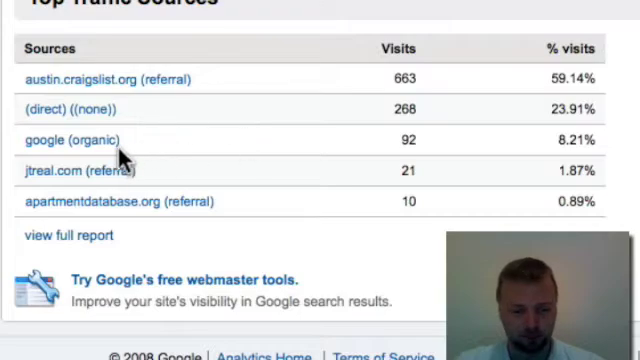
pyautogui.moveTo(113, 145)
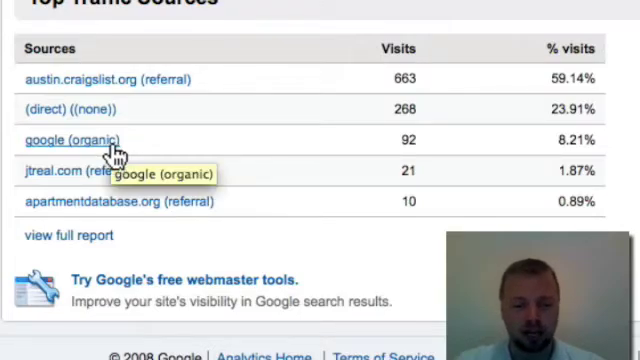
pyautogui.moveTo(398, 145)
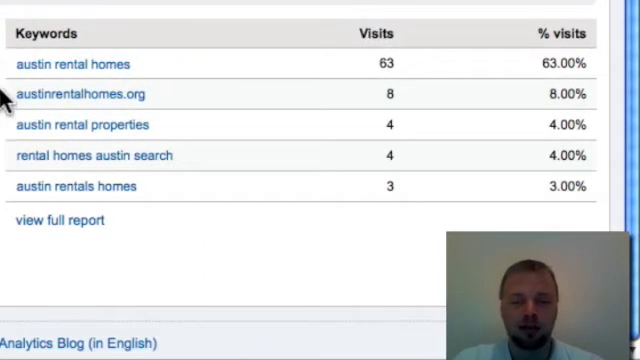
pyautogui.moveTo(8, 195)
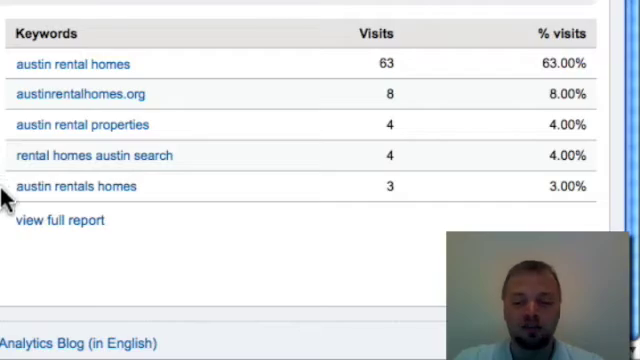
pyautogui.moveTo(52, 225)
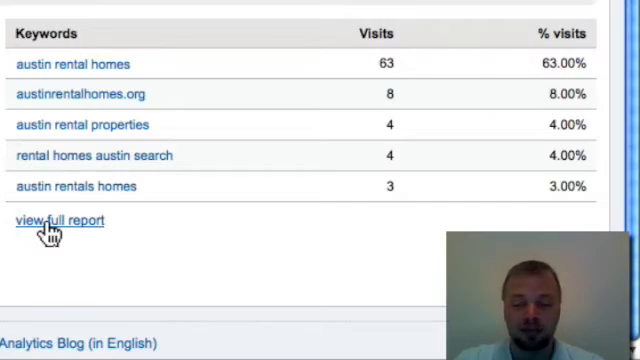
# Review the full keywords report (100 search visits via 20 keywords), then return to Map Overlay.
pyautogui.click(59, 220)
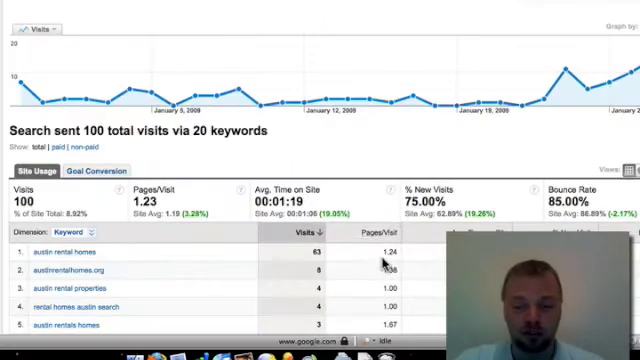
pyautogui.scroll(-3)
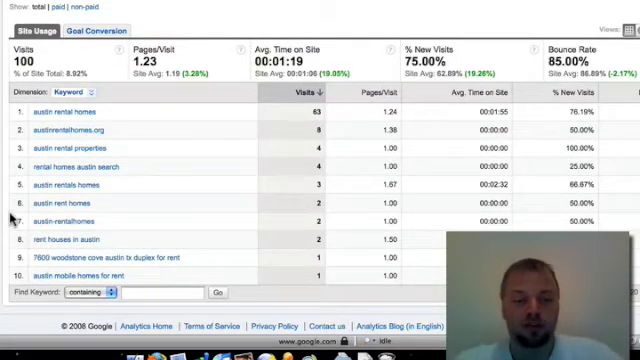
pyautogui.moveTo(150, 118)
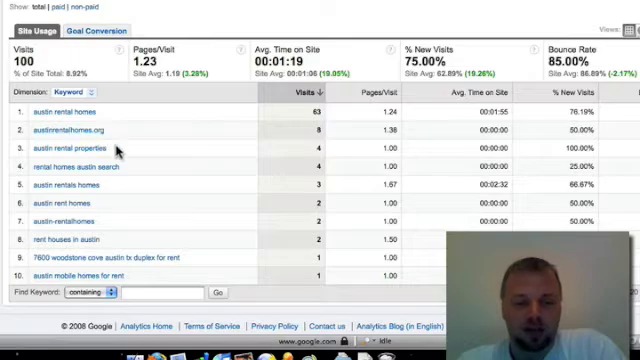
pyautogui.moveTo(152, 185)
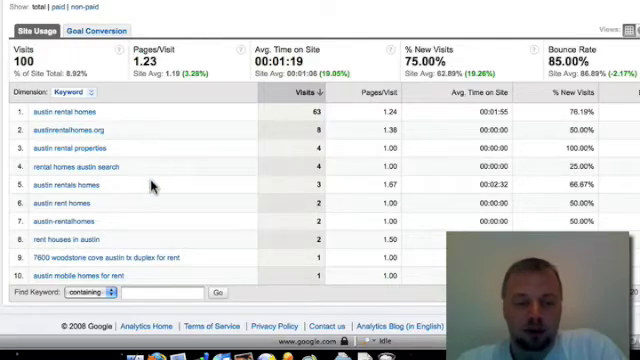
pyautogui.moveTo(85, 263)
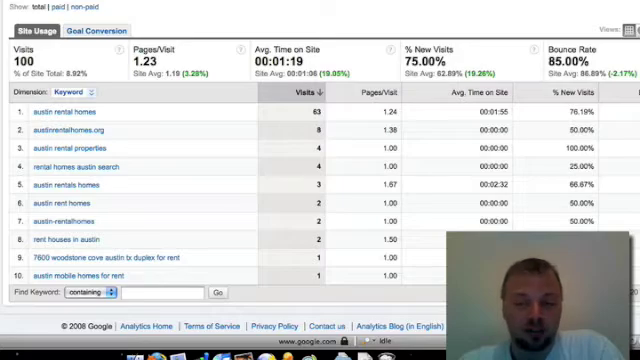
pyautogui.scroll(3)
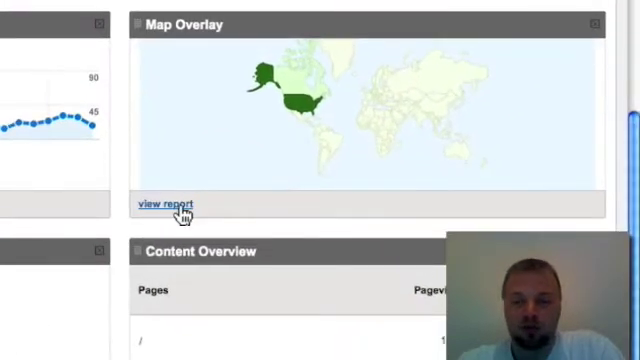
# Open the Map Overlay report and view the country table: 1,121 visits from 4 countries.
pyautogui.click(168, 205)
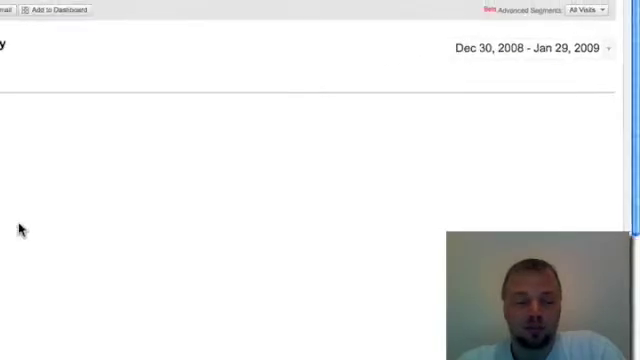
pyautogui.scroll(-3)
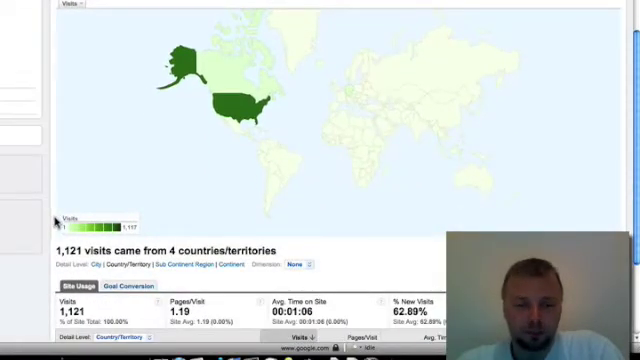
pyautogui.scroll(-3)
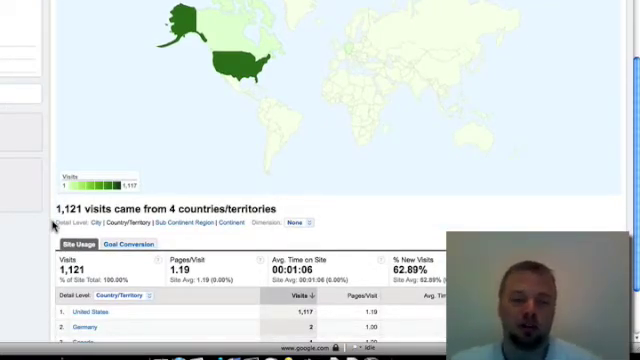
pyautogui.scroll(-3)
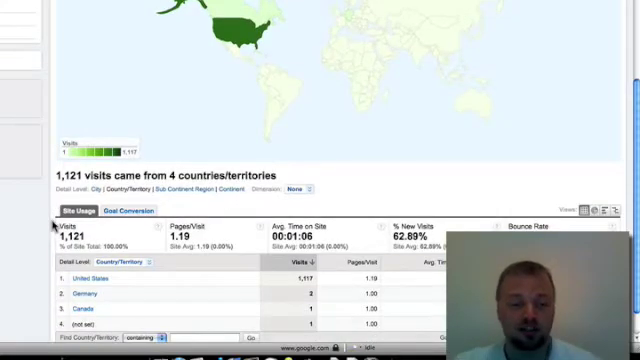
pyautogui.scroll(-3)
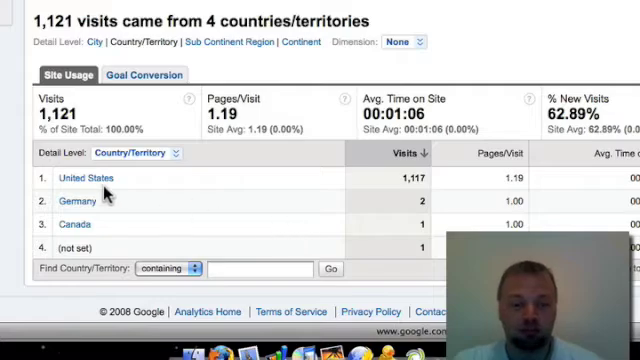
# Drill into United States visits and view the 35-region list led by Texas with 958.
pyautogui.click(75, 177)
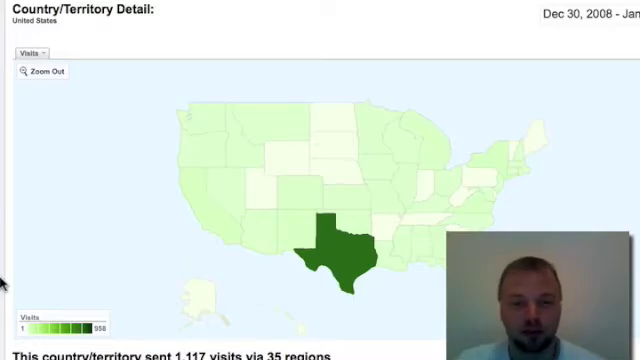
pyautogui.scroll(-3)
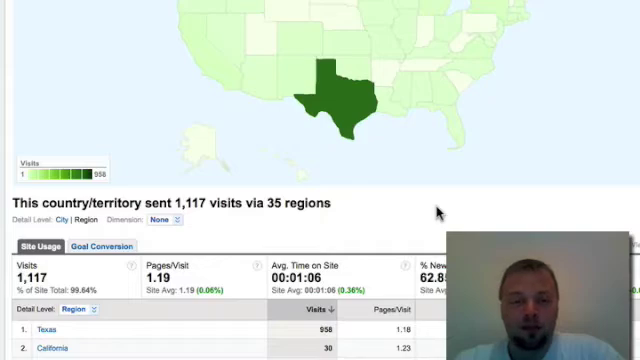
pyautogui.moveTo(267, 236)
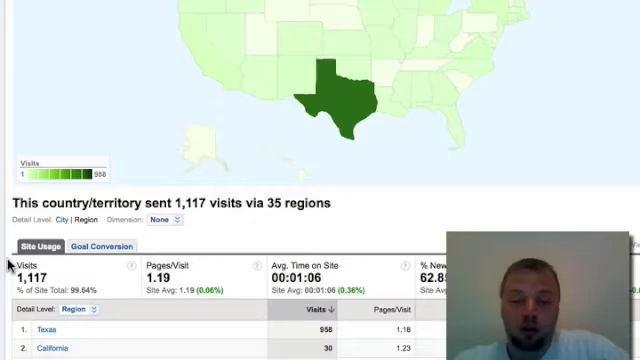
pyautogui.scroll(-3)
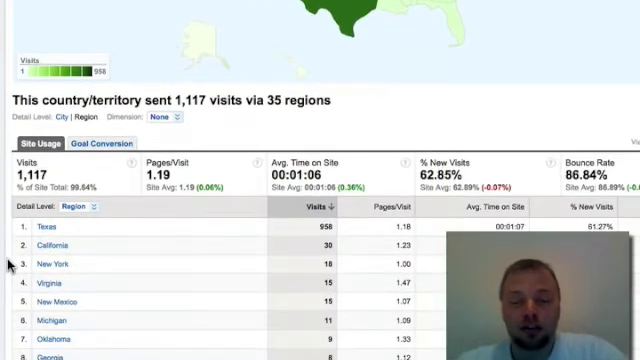
pyautogui.scroll(-3)
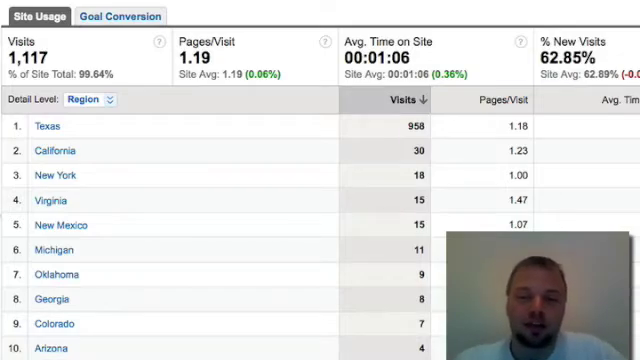
pyautogui.moveTo(98, 137)
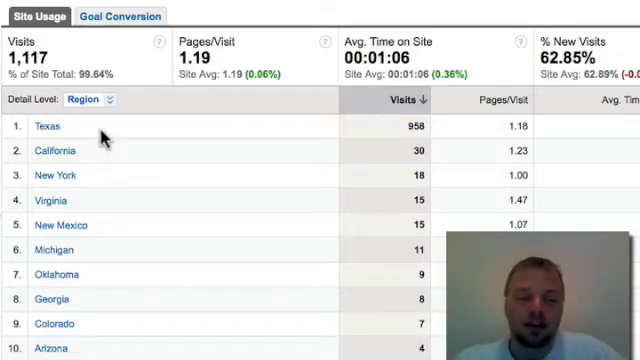
pyautogui.moveTo(52, 128)
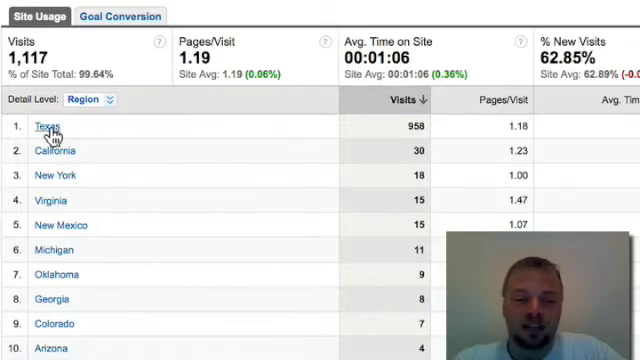
# Drill into Texas to see 958 visits from 64 cities on the state map.
pyautogui.click(46, 128)
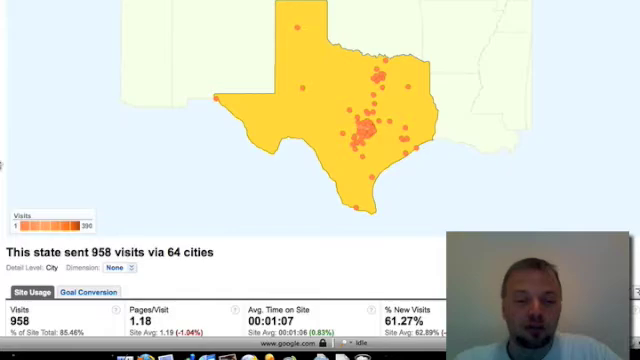
pyautogui.moveTo(447, 116)
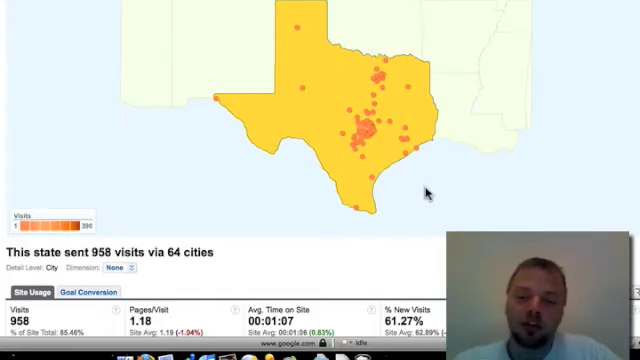
pyautogui.moveTo(365, 140)
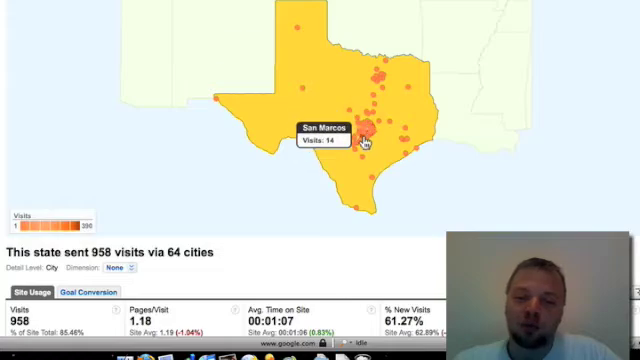
pyautogui.moveTo(368, 128)
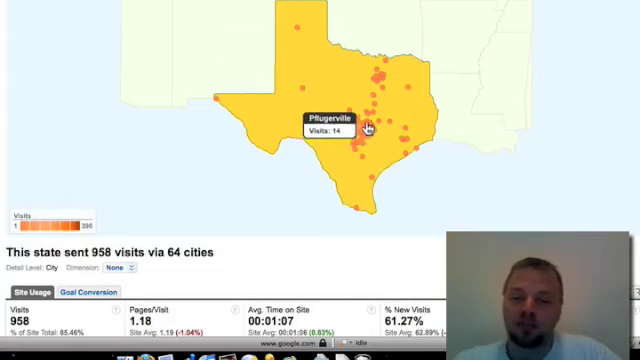
pyautogui.moveTo(378, 119)
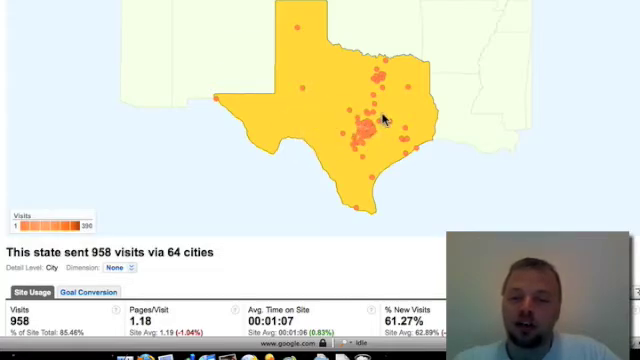
pyautogui.moveTo(372, 82)
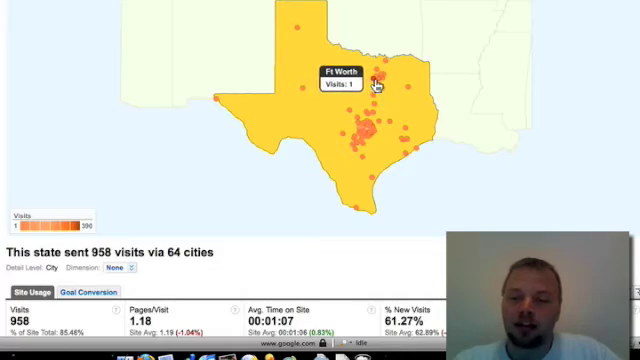
pyautogui.moveTo(300, 90)
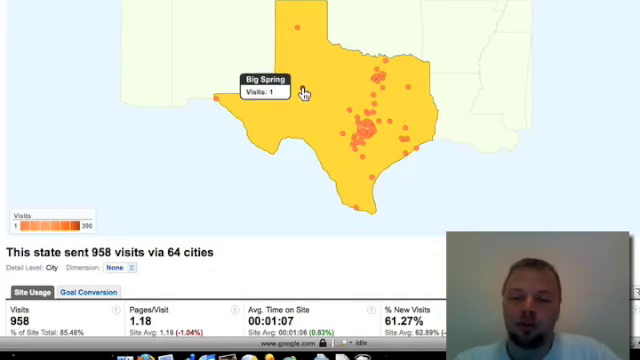
pyautogui.moveTo(197, 170)
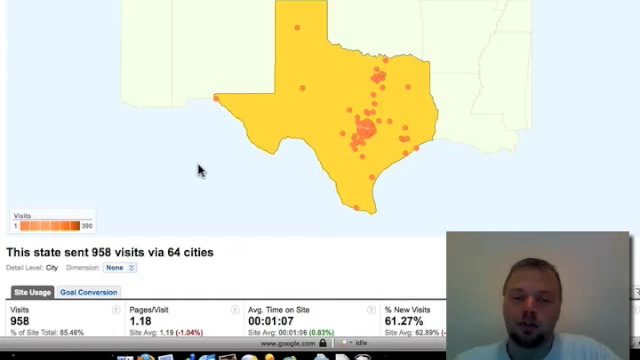
pyautogui.scroll(-3)
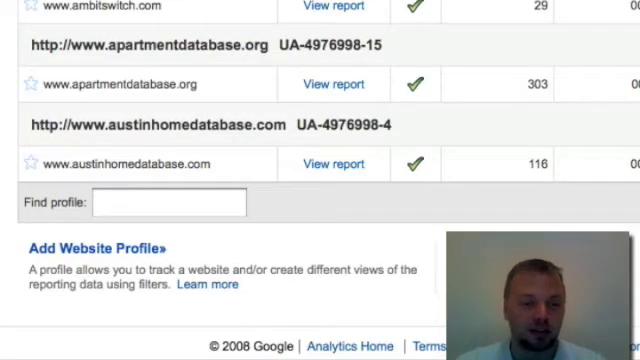
pyautogui.scroll(3)
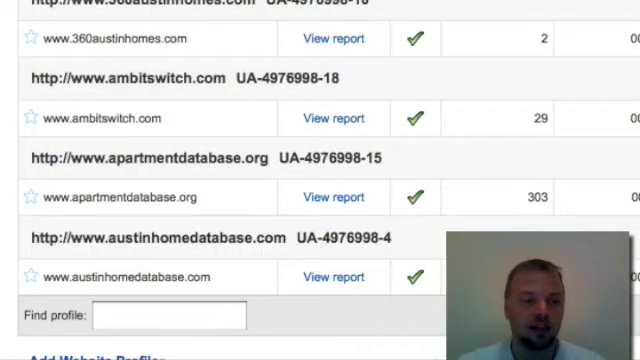
pyautogui.scroll(-3)
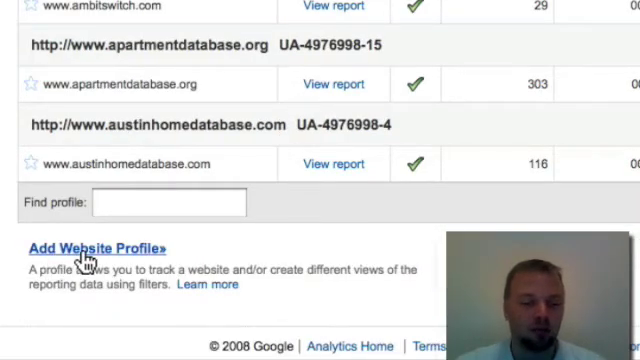
pyautogui.click(100, 248)
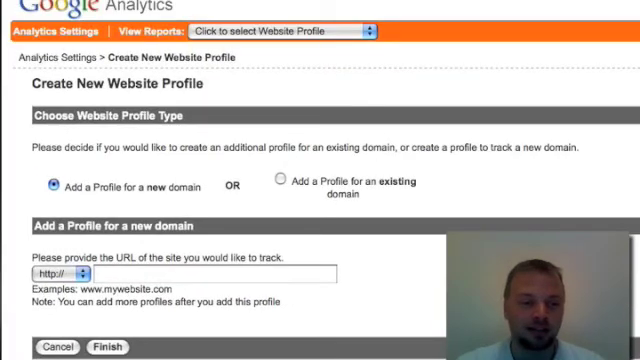
pyautogui.click(215, 275)
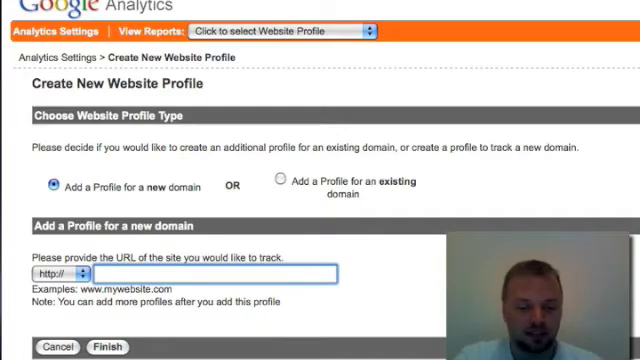
pyautogui.write('www.my')
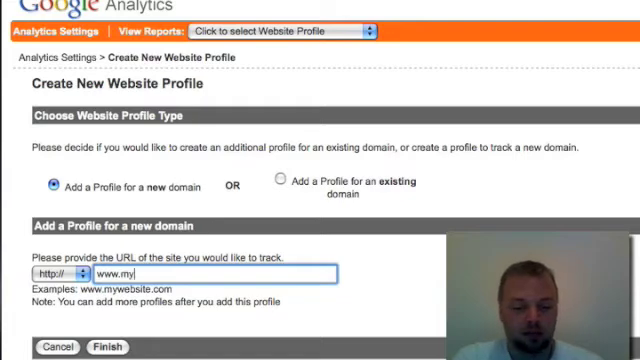
pyautogui.write('awesome')
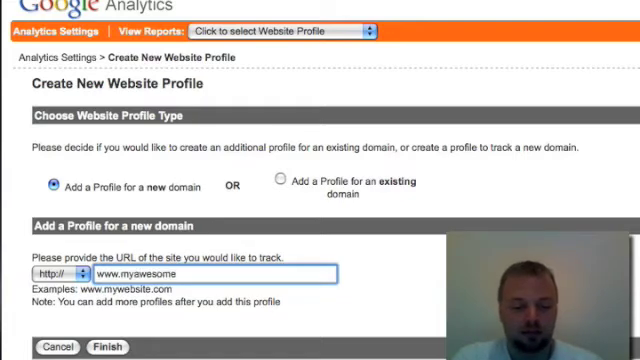
pyautogui.write('website')
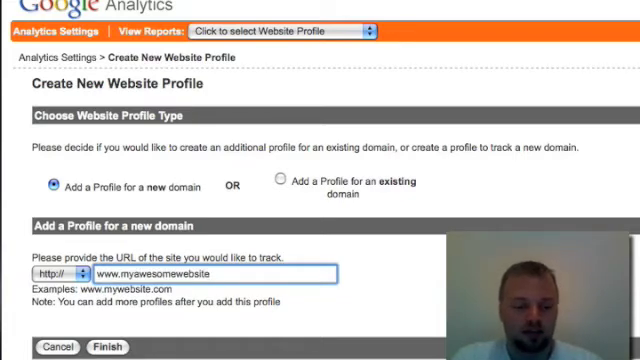
pyautogui.write('foryou')
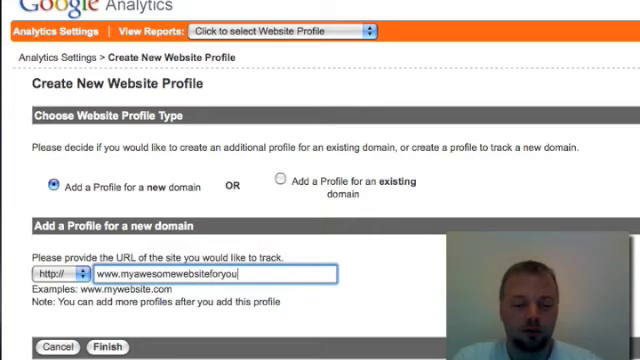
pyautogui.write('.com')
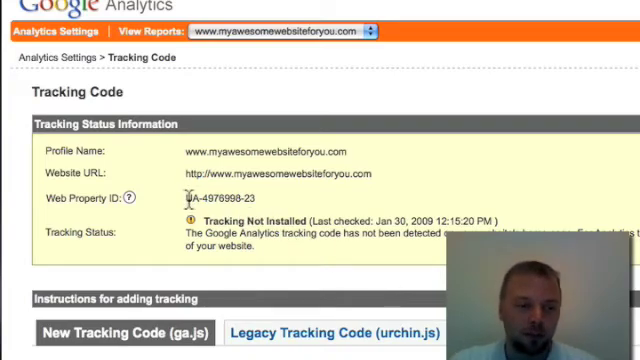
# Select Web Property ID UA-4976998-23 and the new profile's ga.js tracking code snippet.
pyautogui.doubleClick(215, 199)
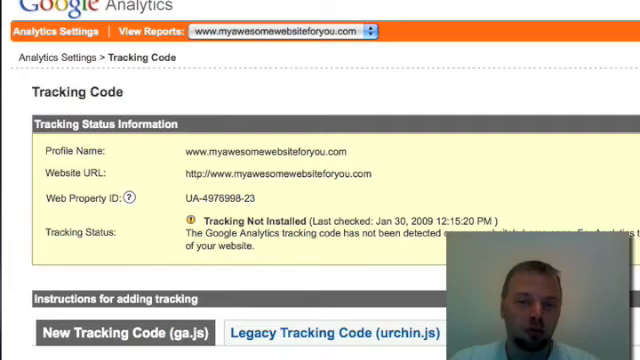
pyautogui.scroll(-3)
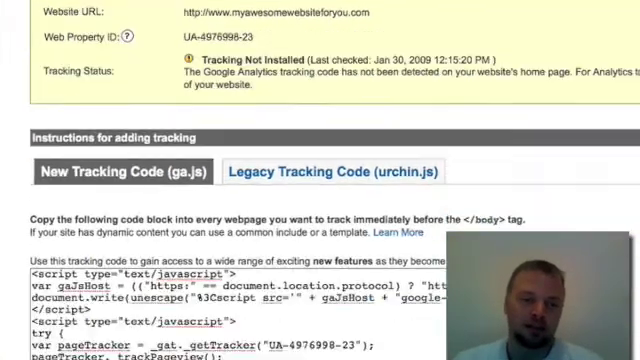
pyautogui.scroll(-3)
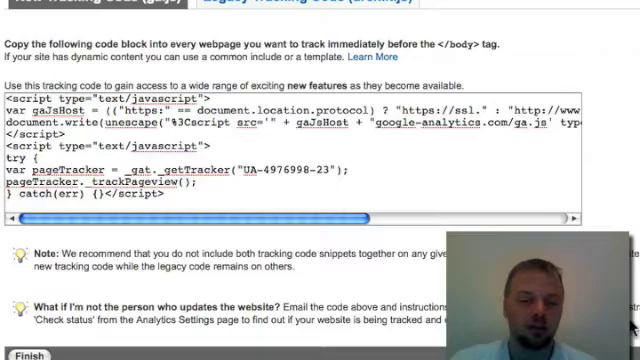
pyautogui.click(302, 305)
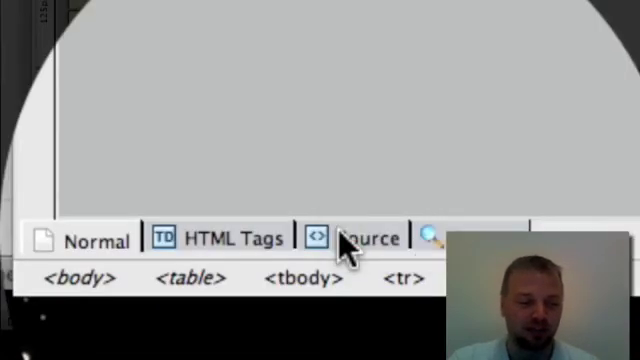
# In KompoZer's HTML source view, paste the tracking script just before the body tag.
pyautogui.click(360, 238)
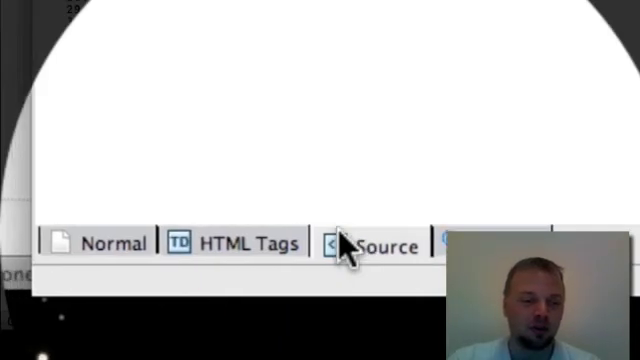
pyautogui.click(367, 245)
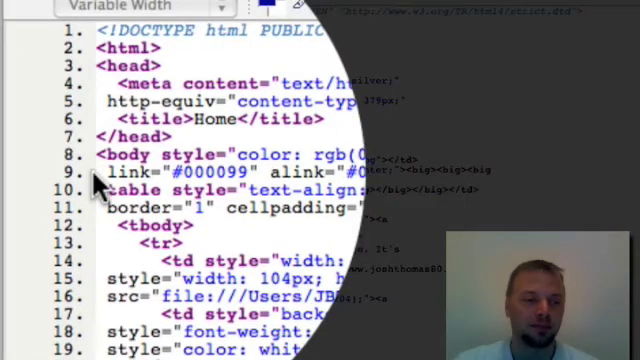
pyautogui.scroll(-3)
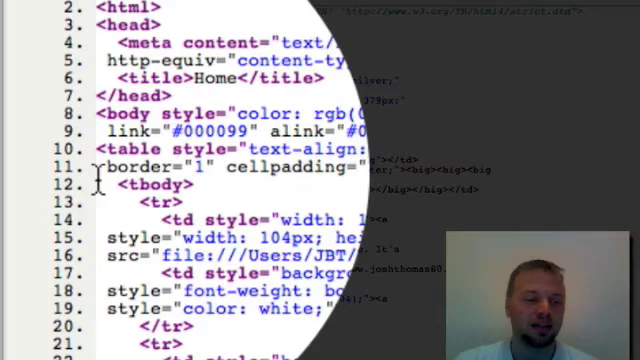
pyautogui.scroll(3)
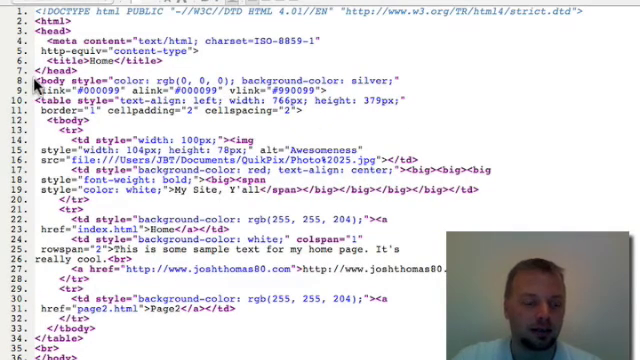
pyautogui.rightClick(35, 88)
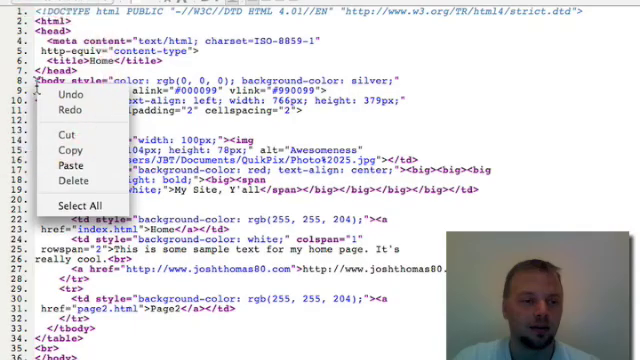
pyautogui.moveTo(68, 163)
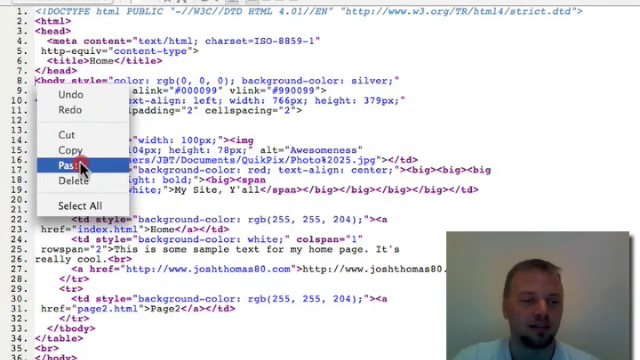
pyautogui.click(73, 165)
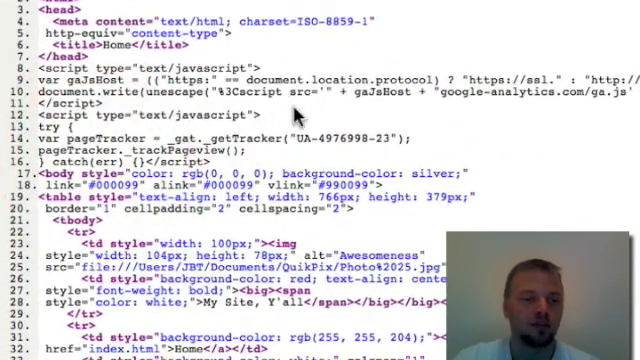
pyautogui.moveTo(295, 118)
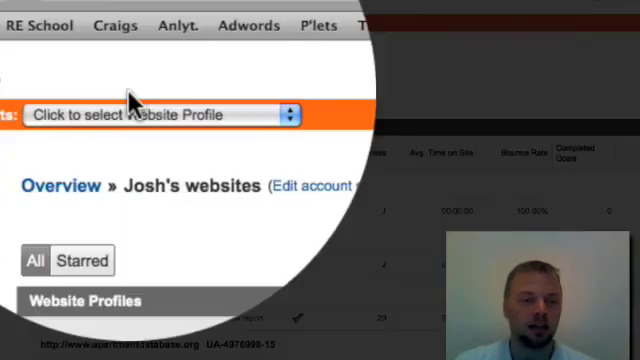
# Switch dashboards via the profile selector and browse one showing 1,121 visits and site usage.
pyautogui.click(155, 114)
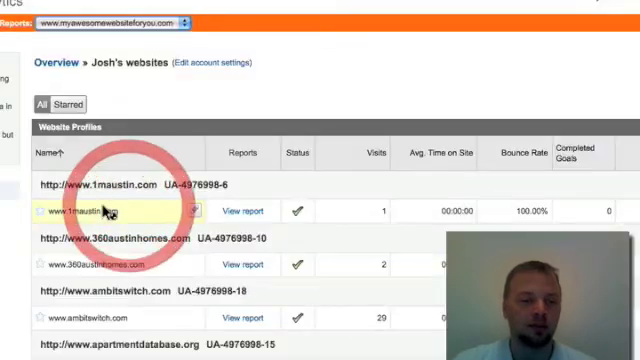
pyautogui.click(242, 210)
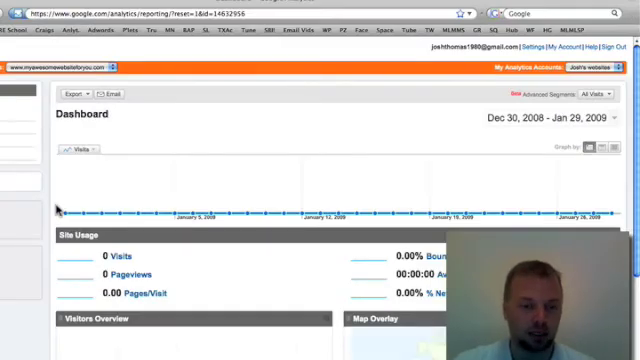
pyautogui.scroll(-3)
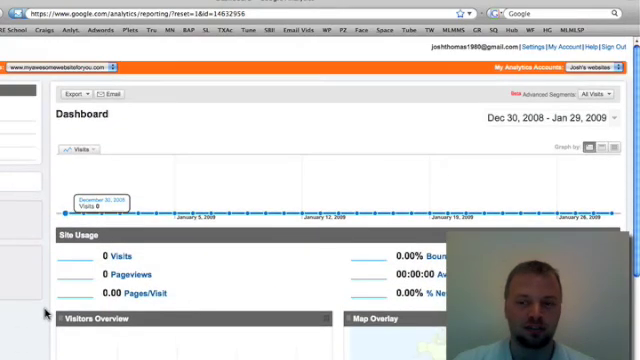
pyautogui.scroll(-3)
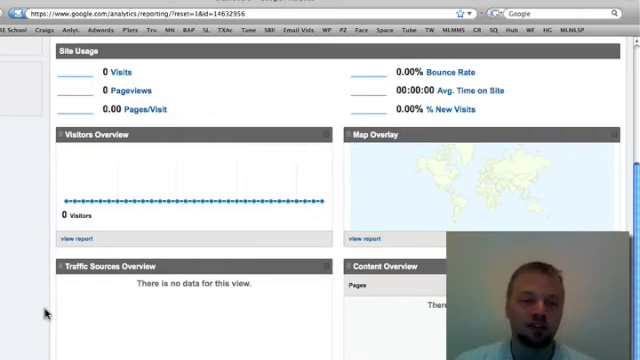
pyautogui.scroll(3)
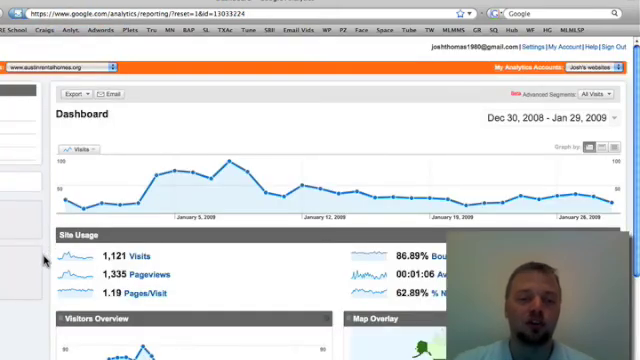
pyautogui.scroll(-3)
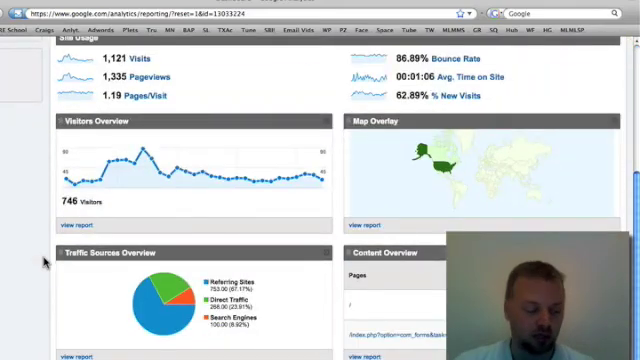
pyautogui.scroll(3)
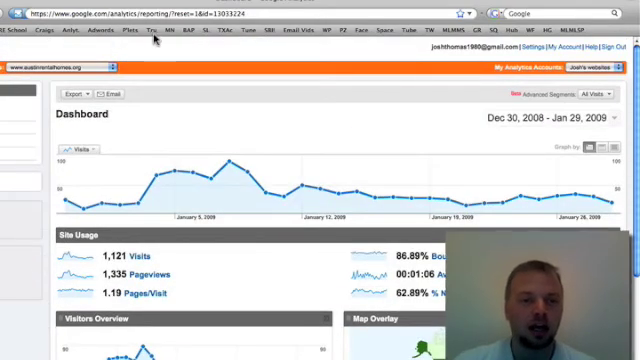